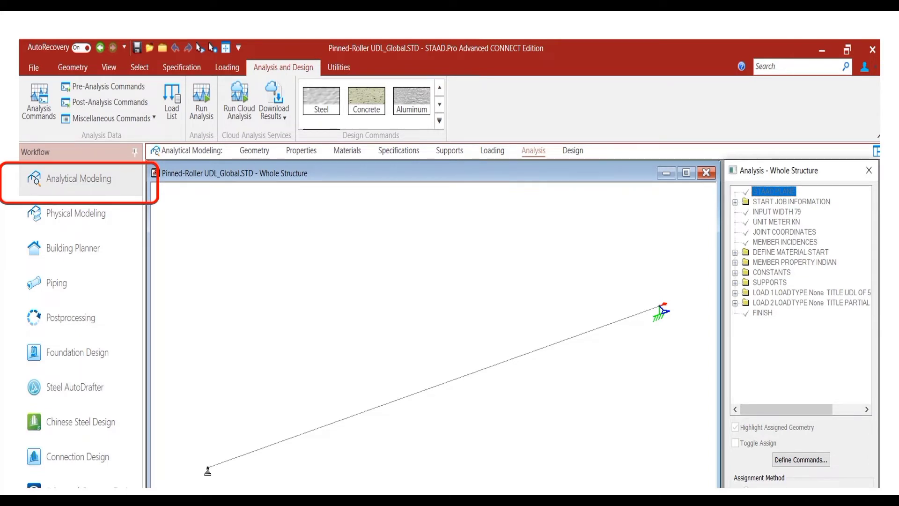
# Inspect the full and partial 5 kN/m UDL cases, steel material and node supports, then reopen Loading
pyautogui.click(253, 150)
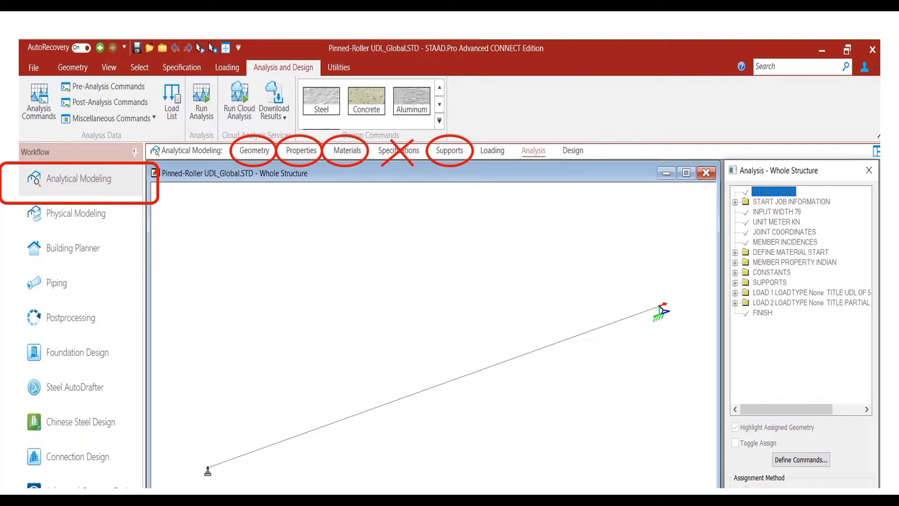
pyautogui.click(492, 150)
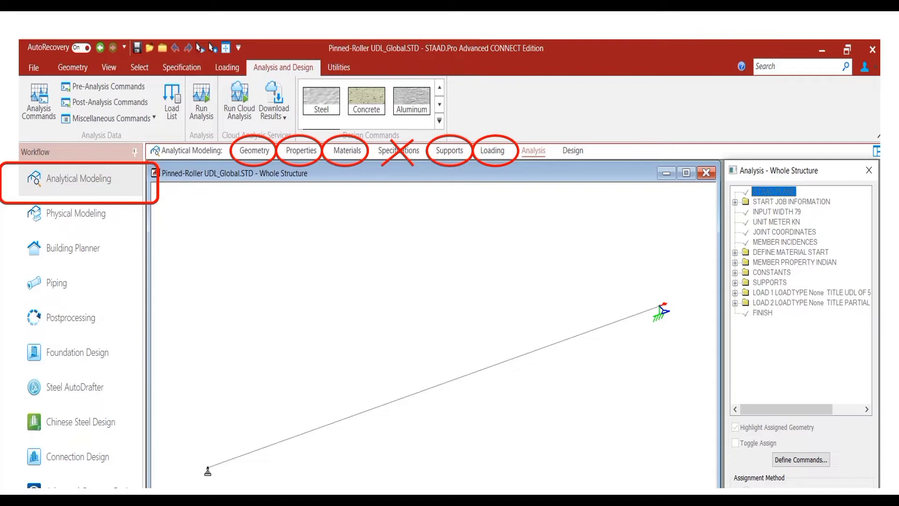
pyautogui.click(533, 150)
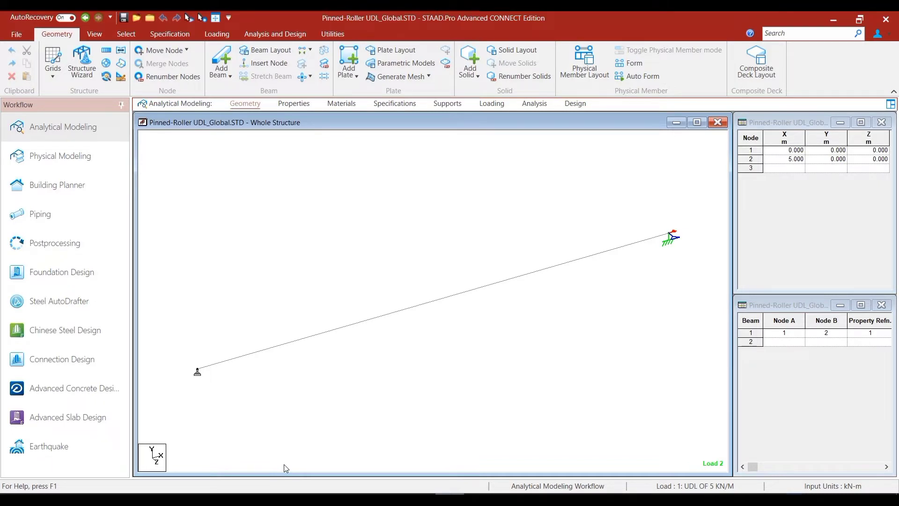
pyautogui.moveTo(194, 413)
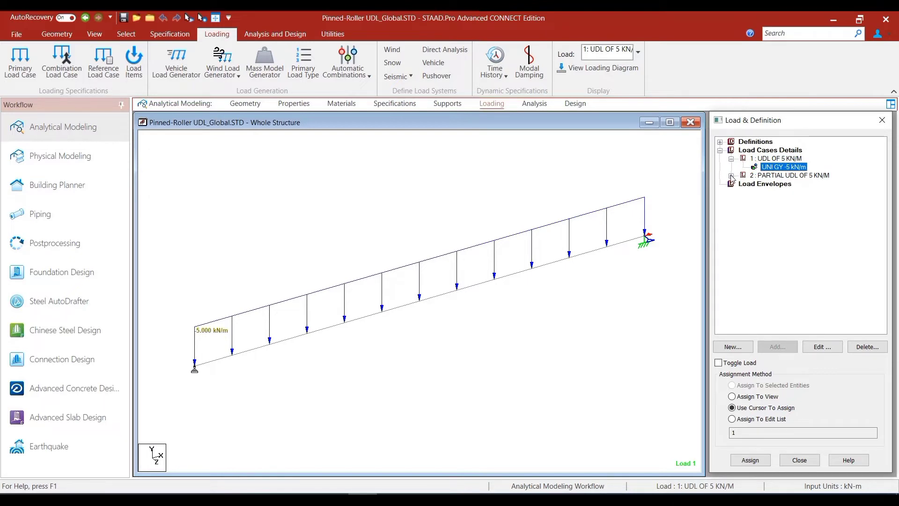
pyautogui.click(731, 176)
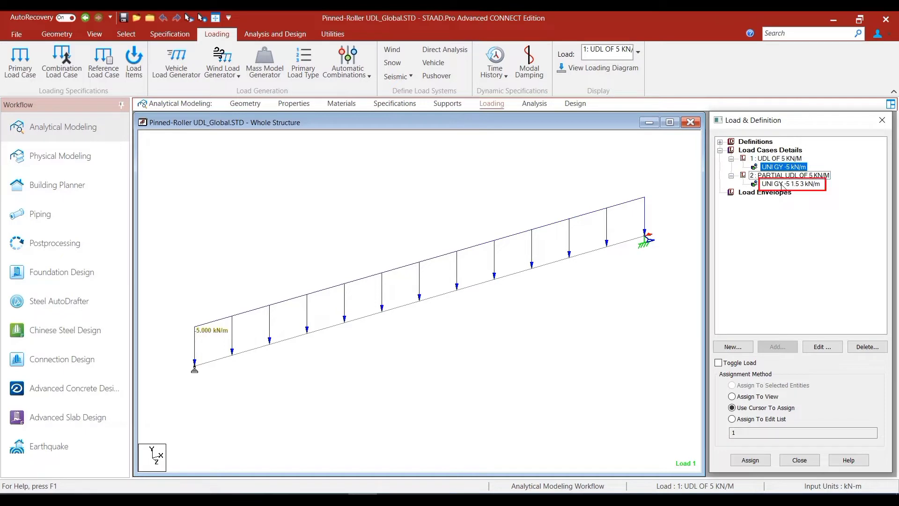
pyautogui.click(789, 183)
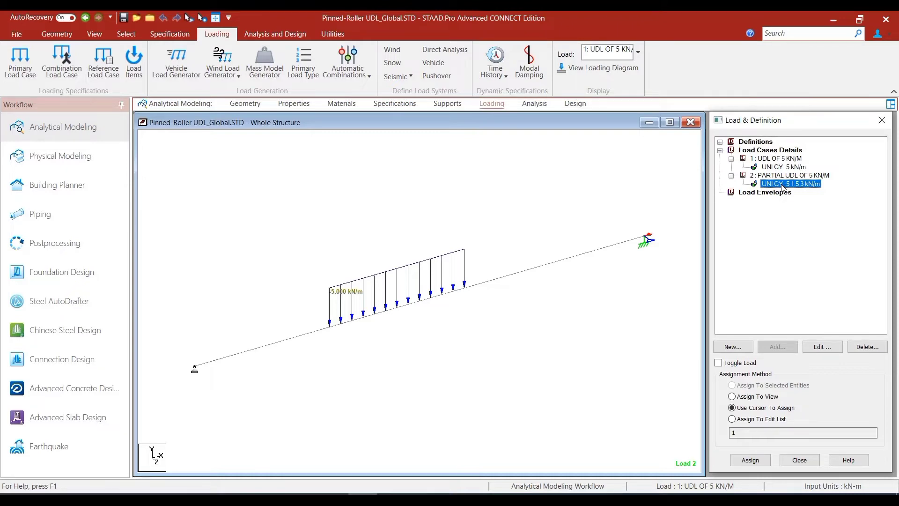
pyautogui.moveTo(403, 182)
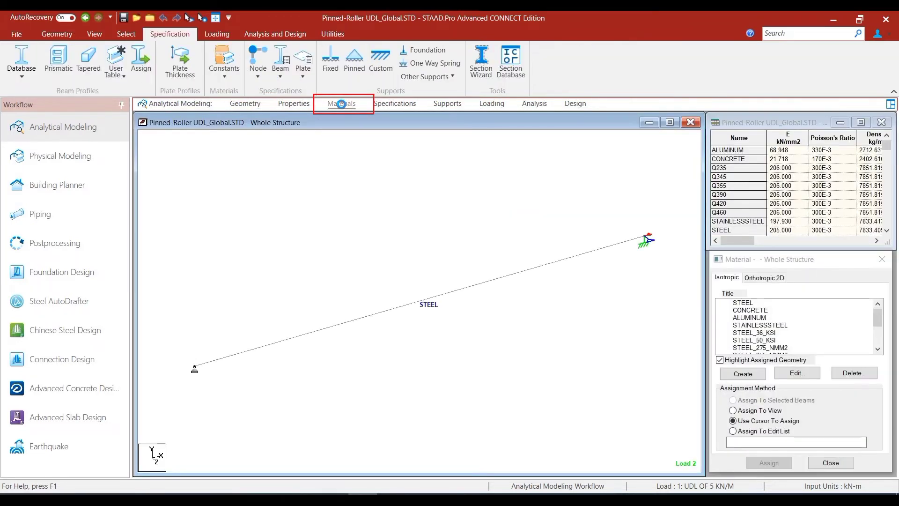
pyautogui.click(447, 103)
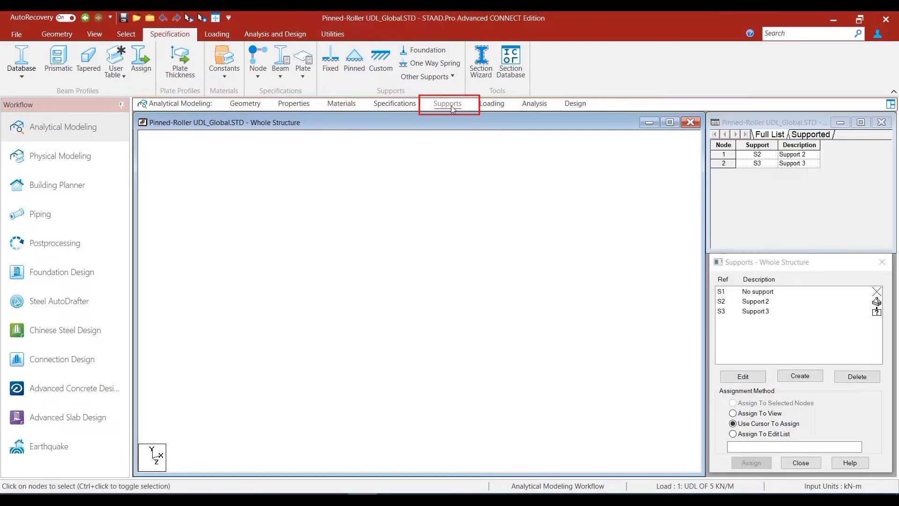
pyautogui.click(216, 34)
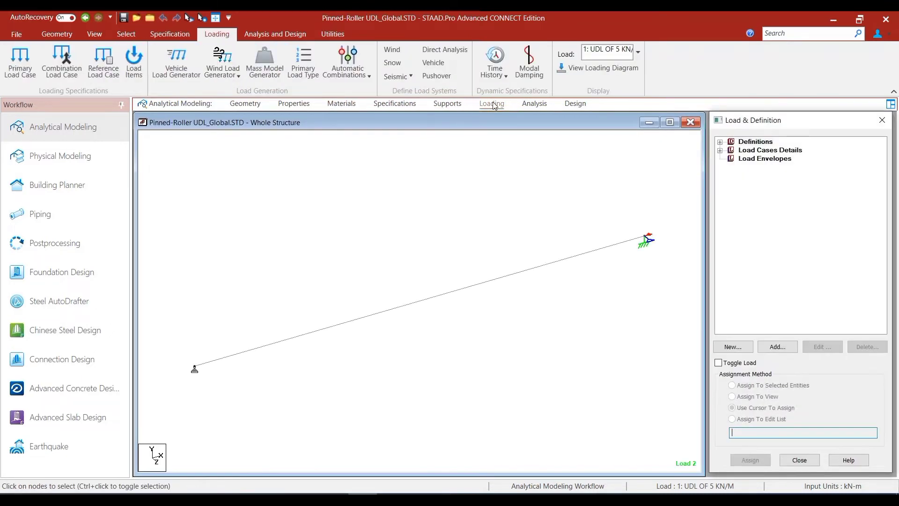
pyautogui.moveTo(508, 155)
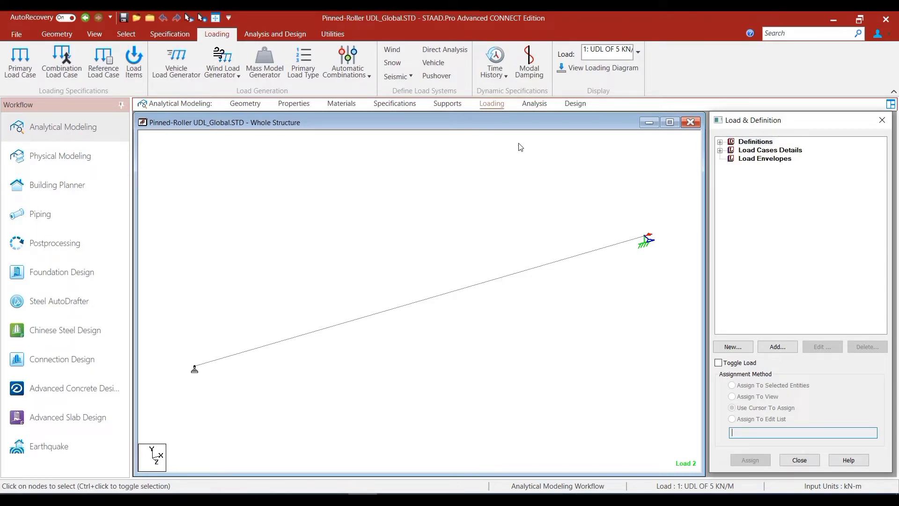
pyautogui.moveTo(544, 98)
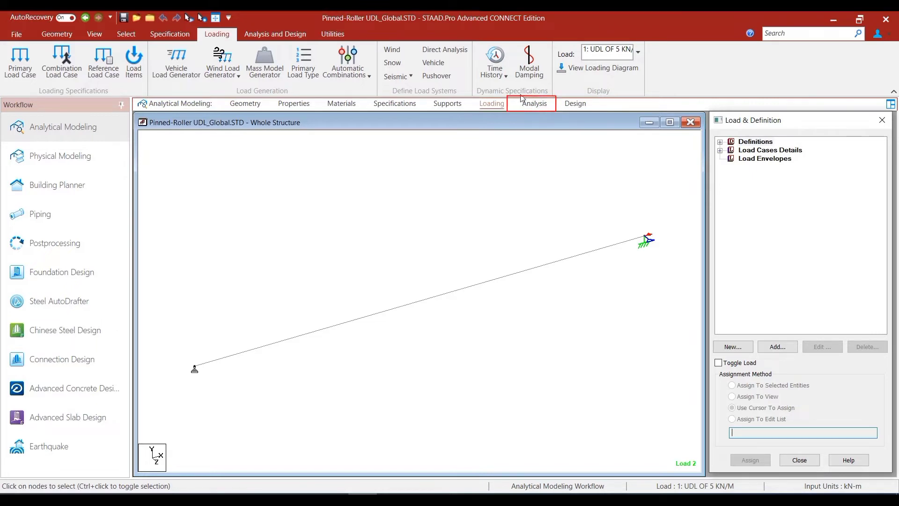
# Add a PERFORM ANALYSIS command with the No Print option before FINISH
pyautogui.click(532, 104)
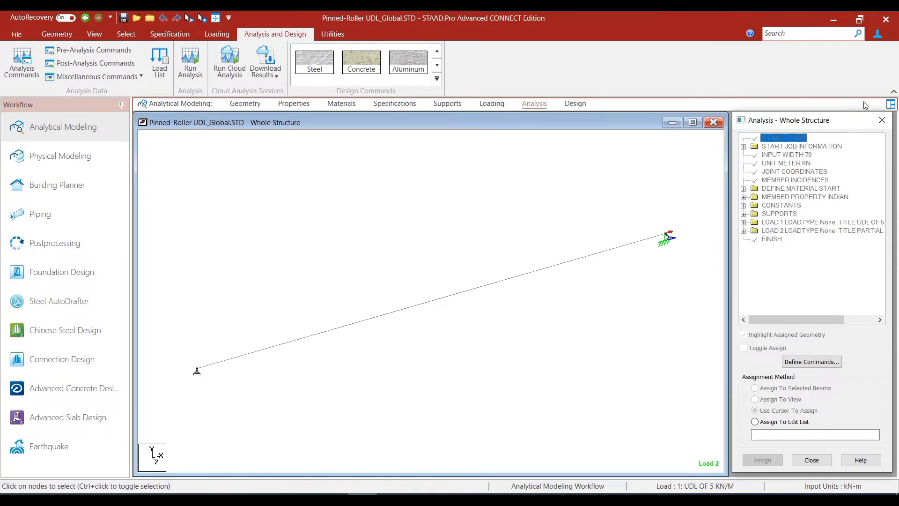
pyautogui.moveTo(793, 99)
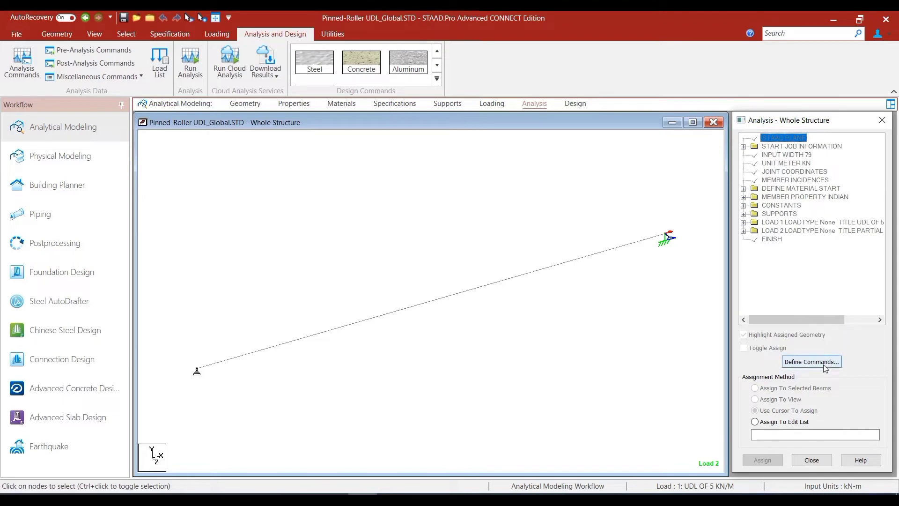
pyautogui.click(810, 361)
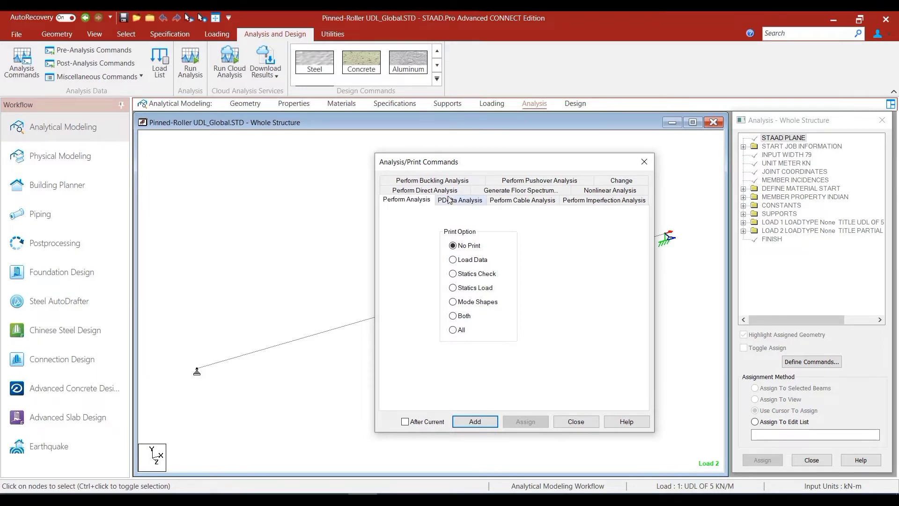
pyautogui.moveTo(645, 224)
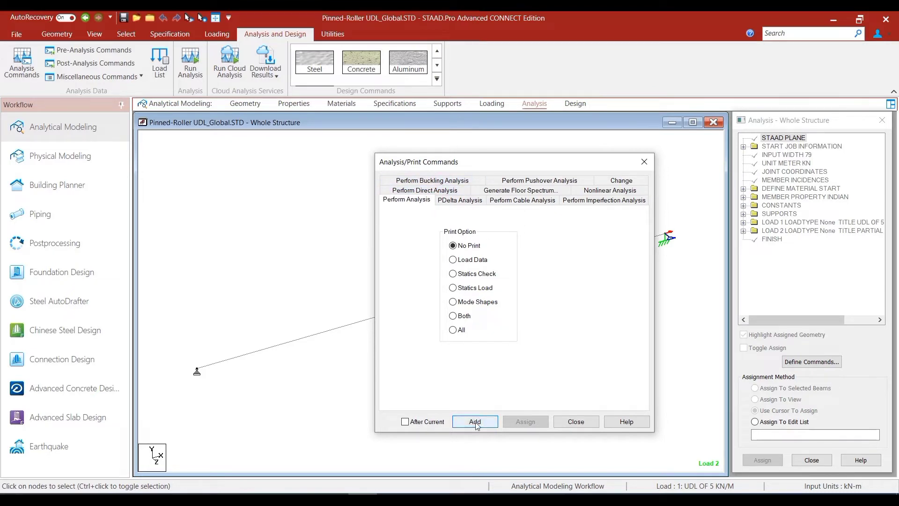
pyautogui.click(475, 422)
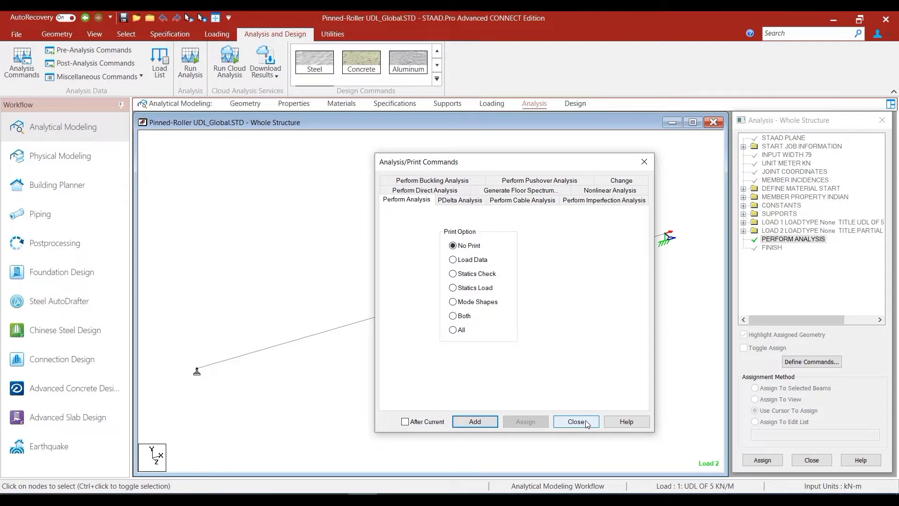
pyautogui.click(575, 422)
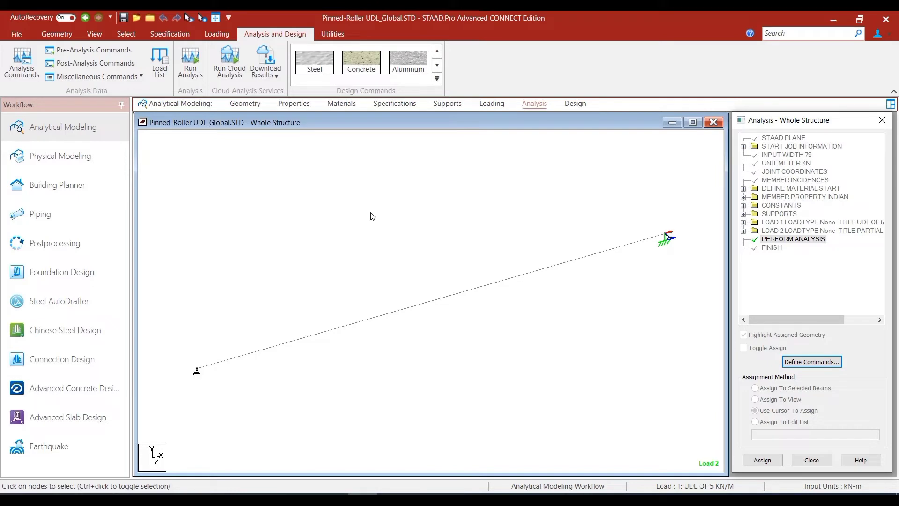
pyautogui.moveTo(371, 220)
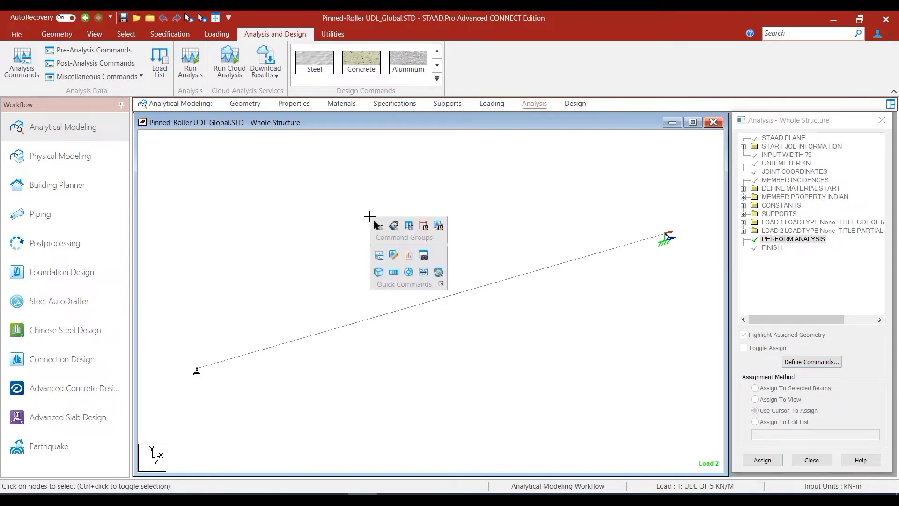
pyautogui.moveTo(394, 254)
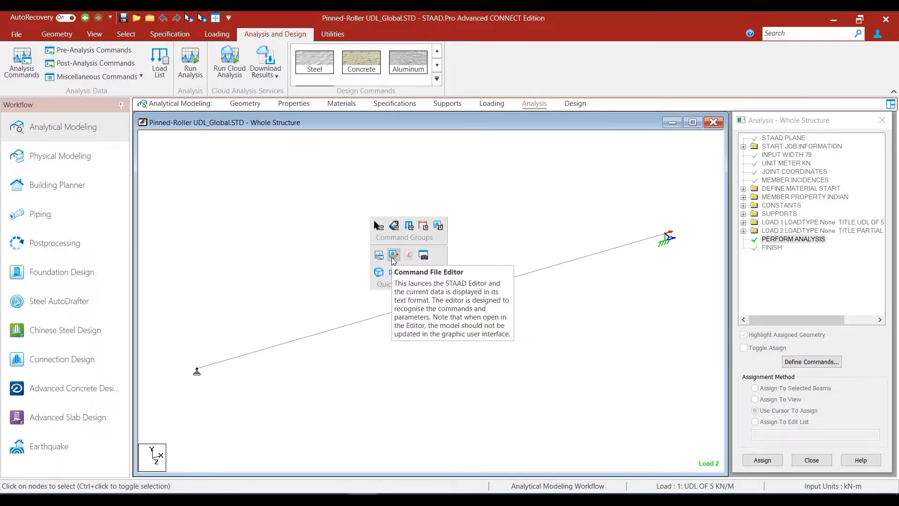
# Save the model, open the .STD file in the Editor, and scroll down to PERFORM ANALYSIS and FINISH
pyautogui.click(393, 255)
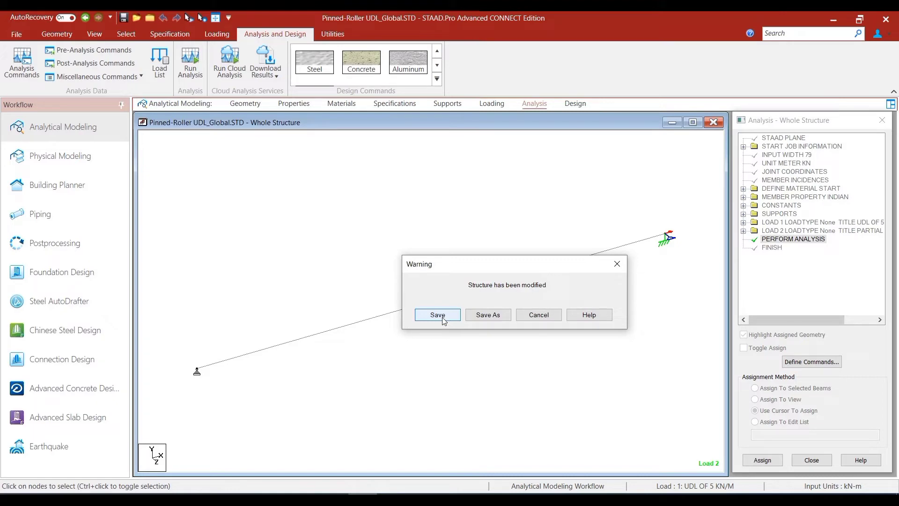
pyautogui.click(437, 314)
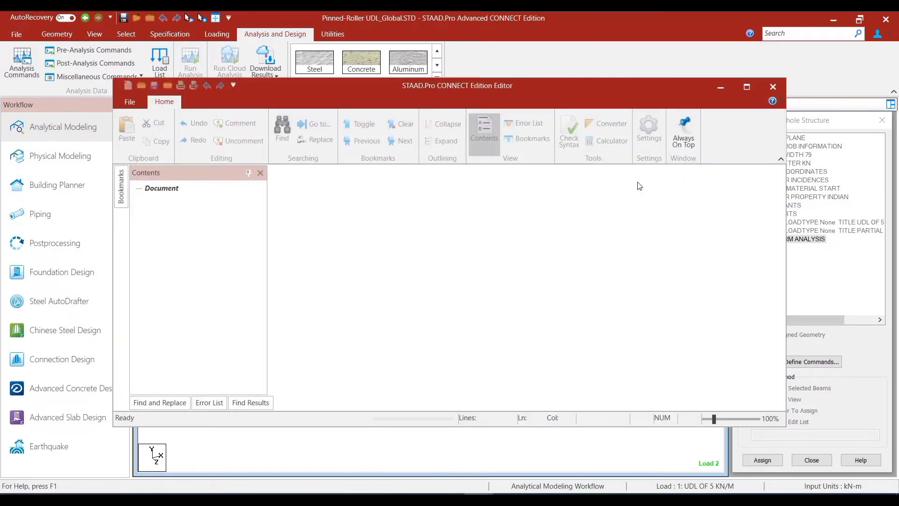
pyautogui.click(746, 87)
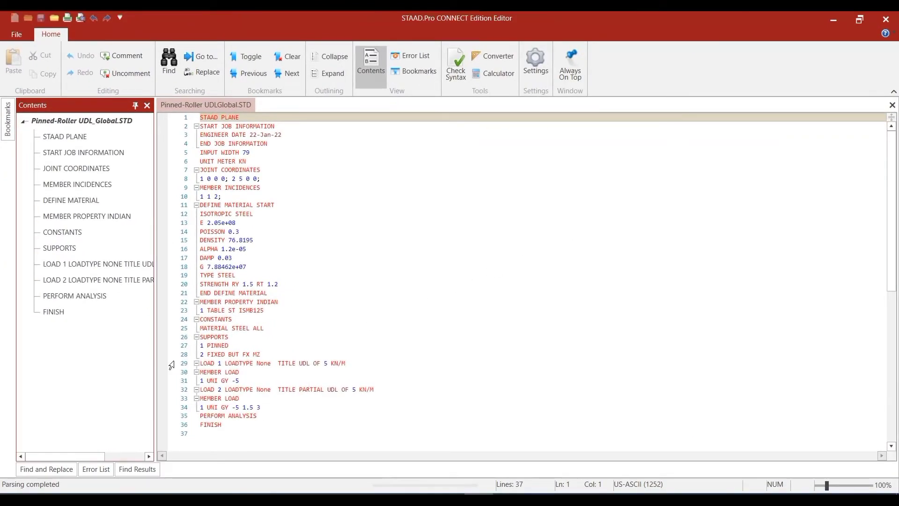
pyautogui.scroll(-3)
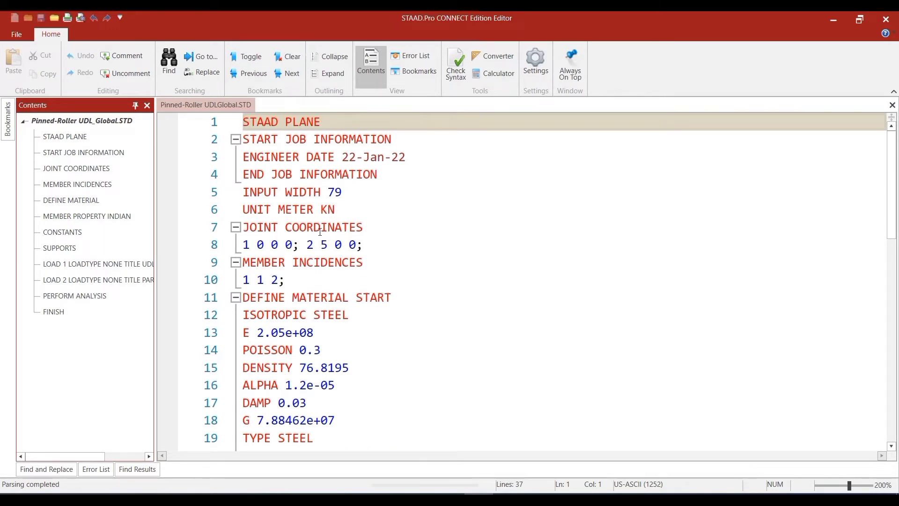
pyautogui.scroll(-3)
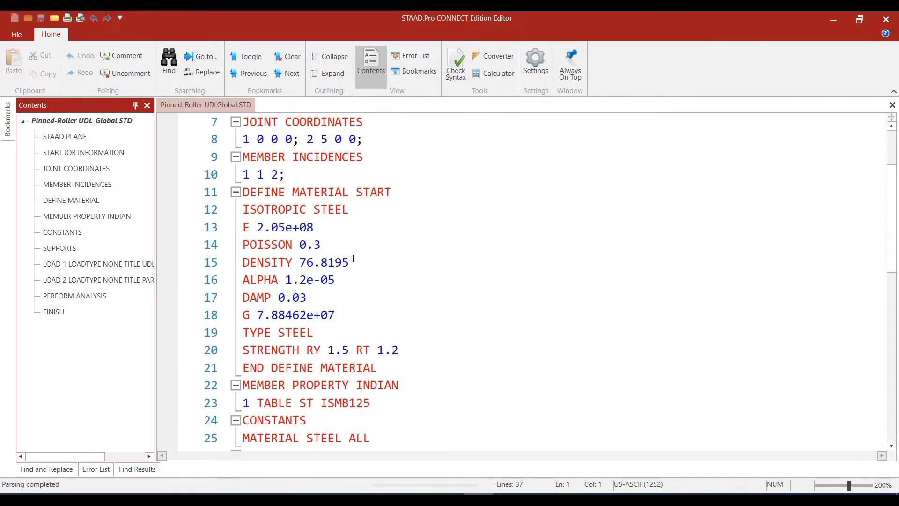
pyautogui.scroll(-3)
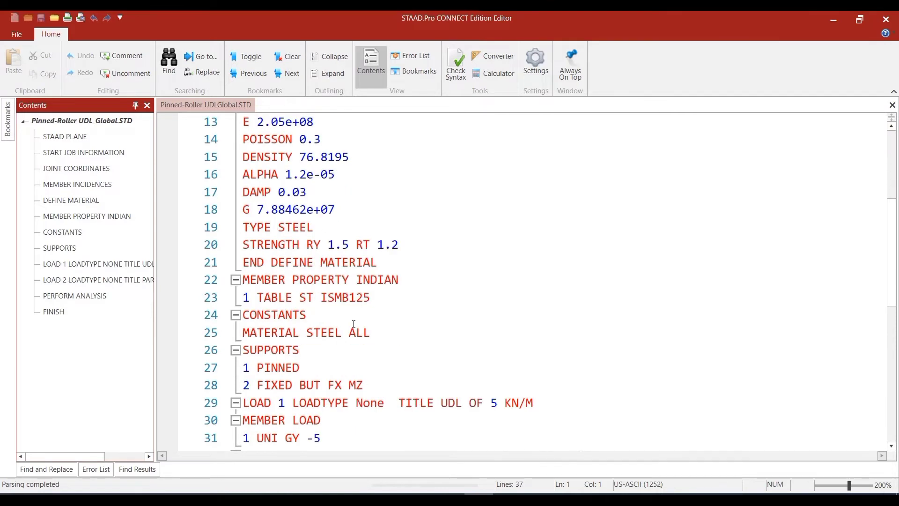
pyautogui.scroll(-3)
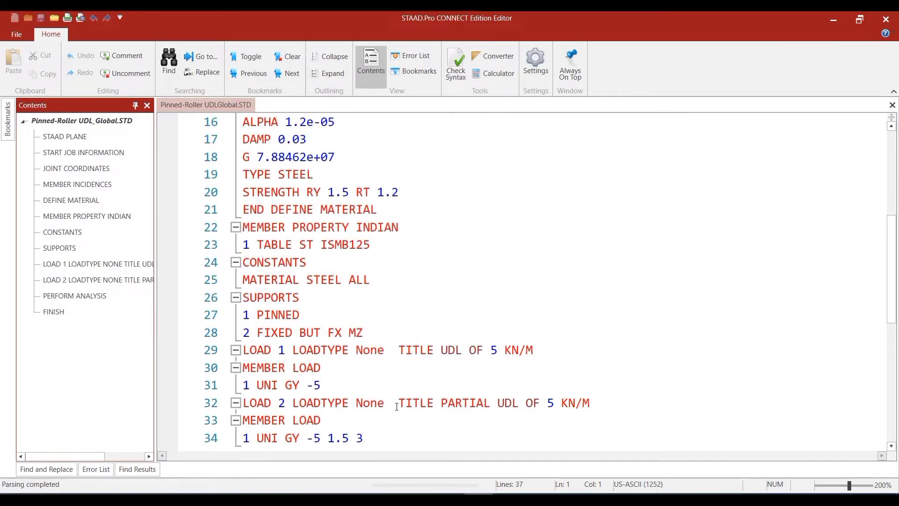
pyautogui.scroll(-3)
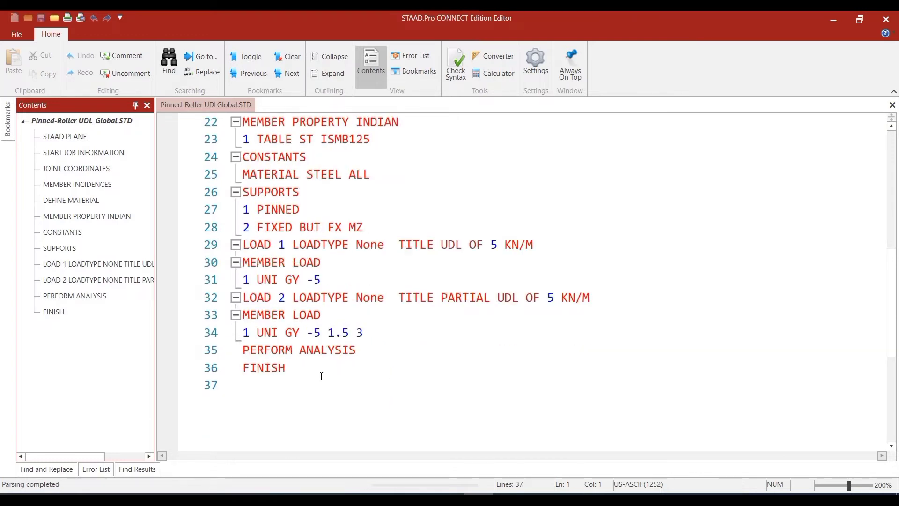
pyautogui.moveTo(885, 19)
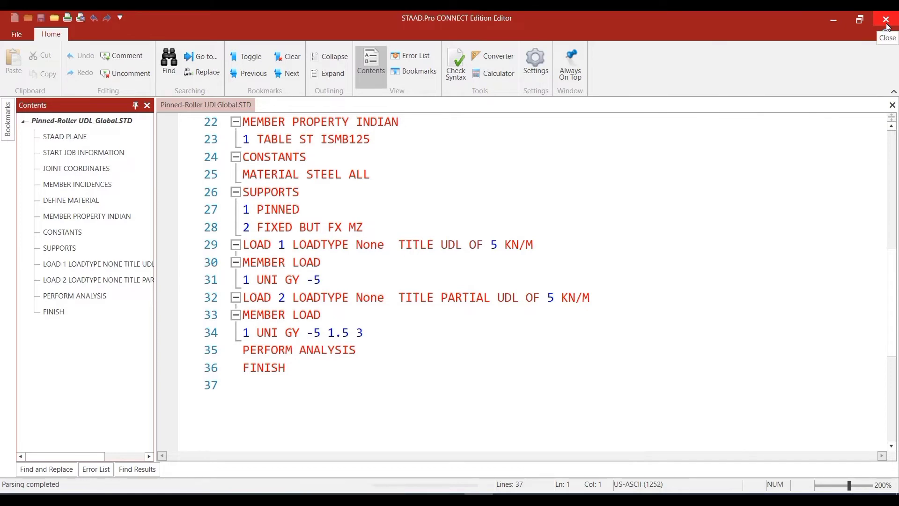
pyautogui.click(885, 18)
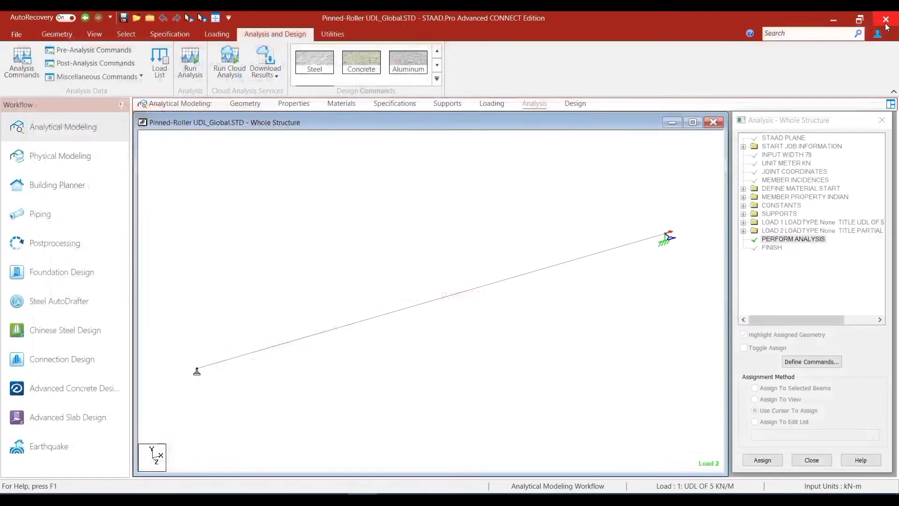
pyautogui.click(430, 304)
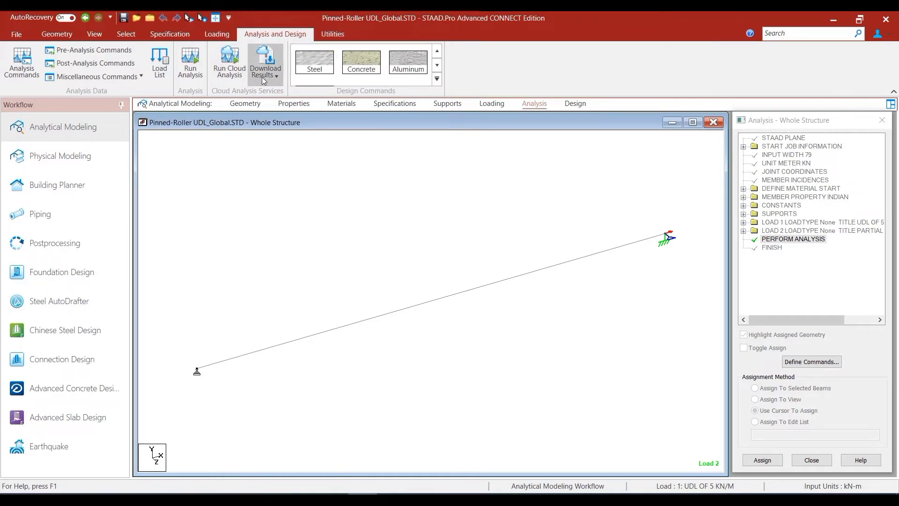
pyautogui.moveTo(189, 62)
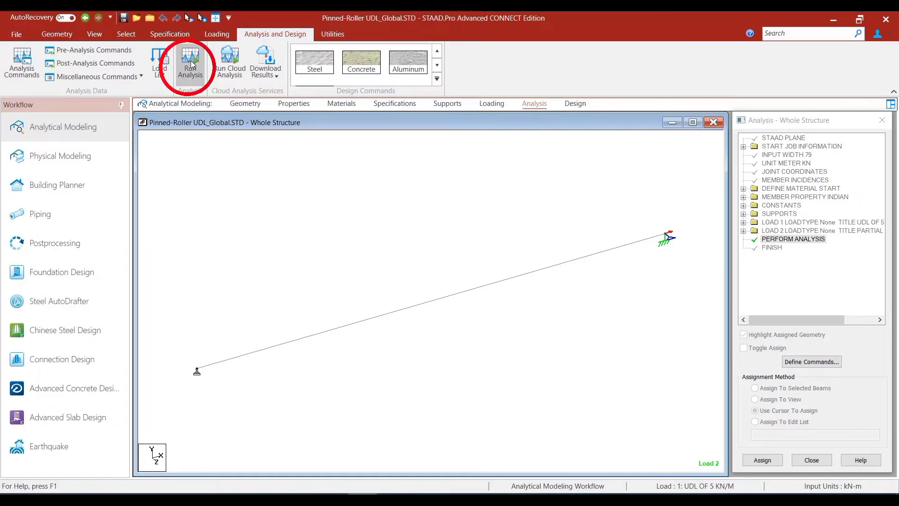
pyautogui.moveTo(190, 61)
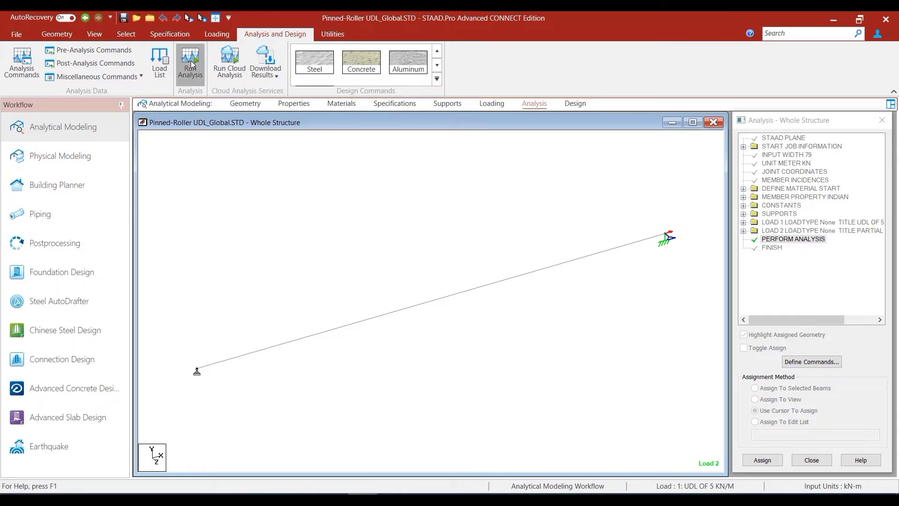
# Run the analysis to 0 errors, 0 warnings and 0 notes, choosing to stay in modelling
pyautogui.click(189, 60)
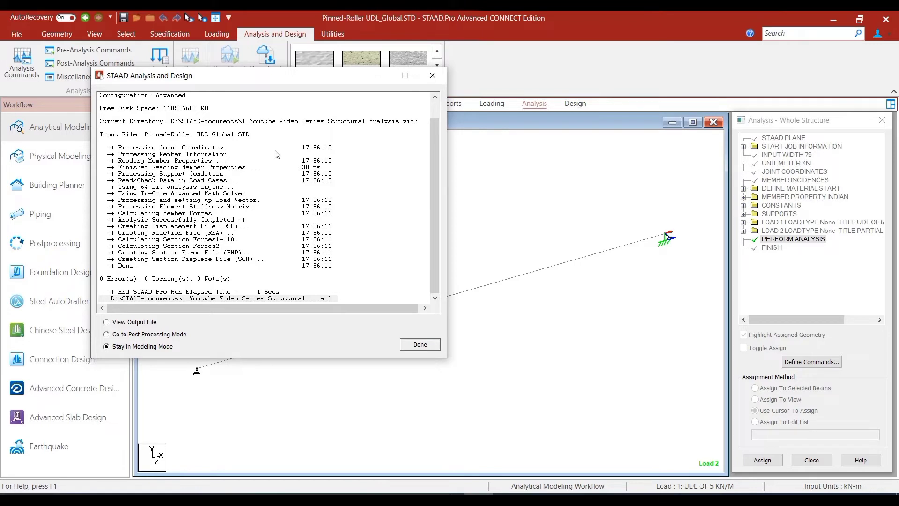
pyautogui.moveTo(270, 182)
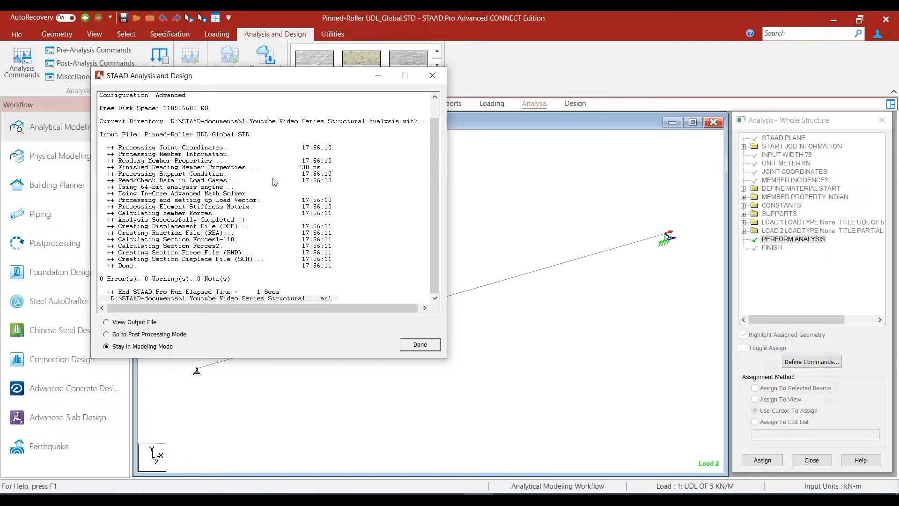
pyautogui.moveTo(337, 159)
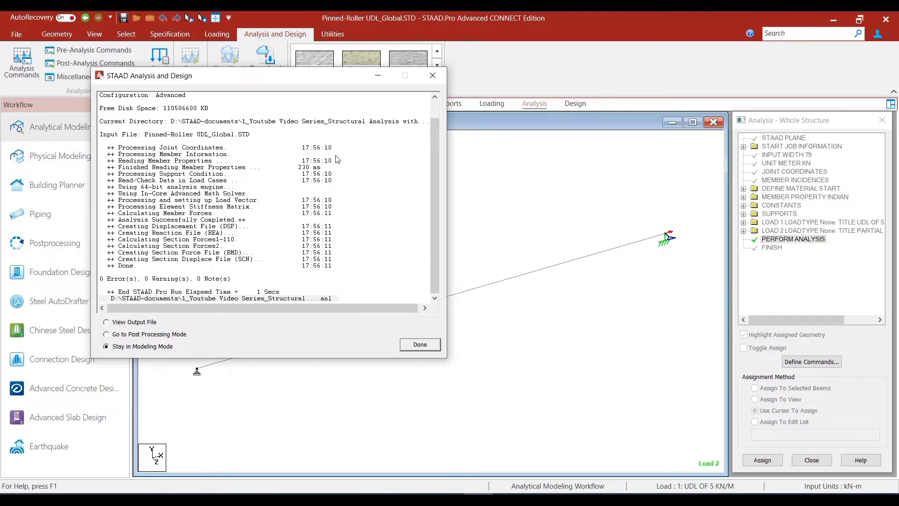
pyautogui.moveTo(350, 211)
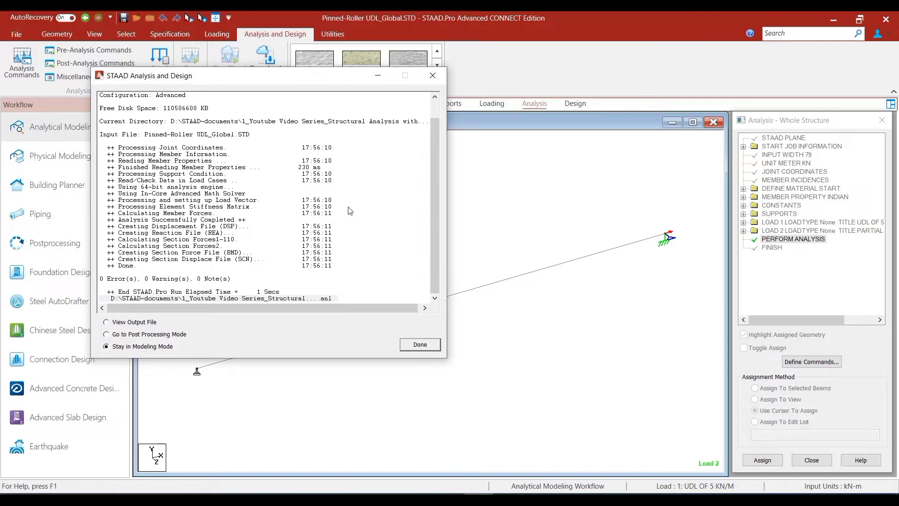
pyautogui.moveTo(317, 261)
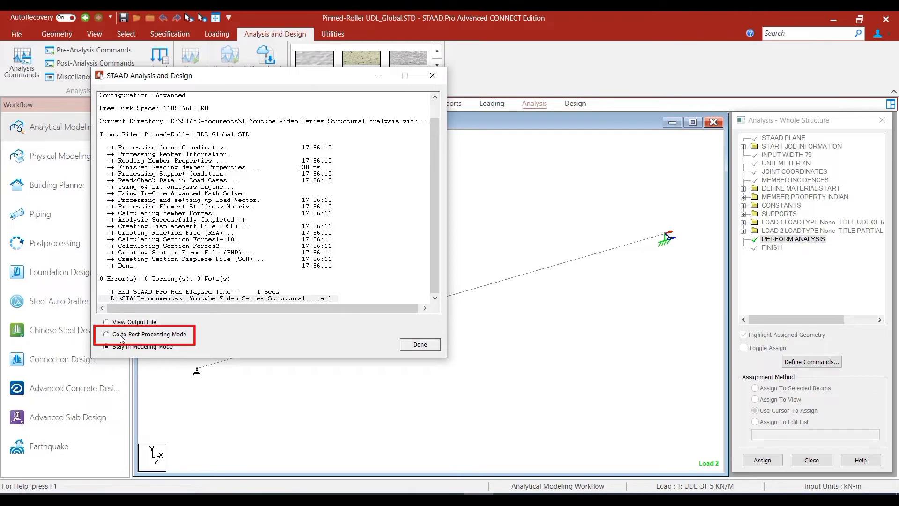
pyautogui.click(106, 334)
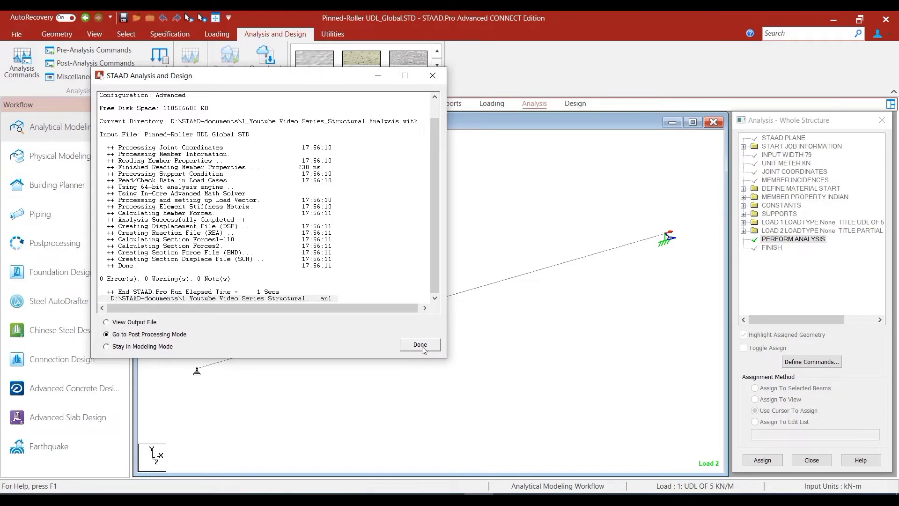
pyautogui.click(106, 321)
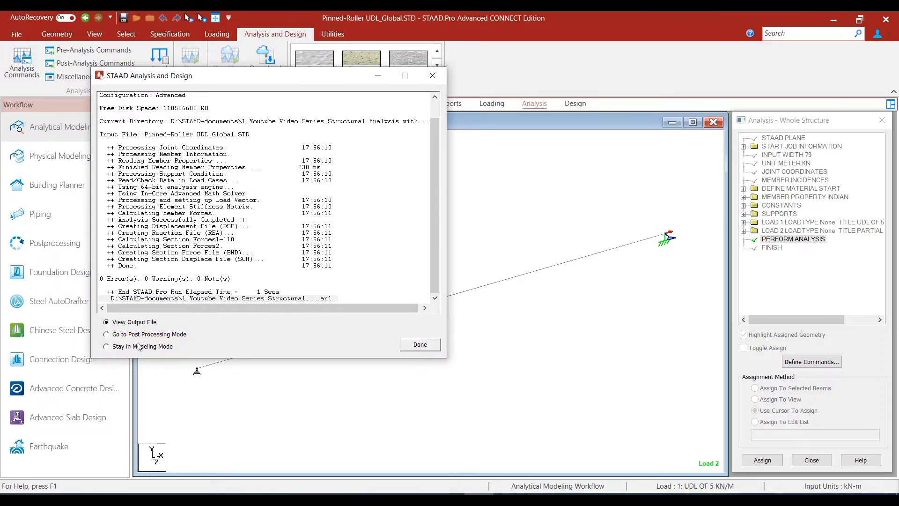
pyautogui.click(105, 346)
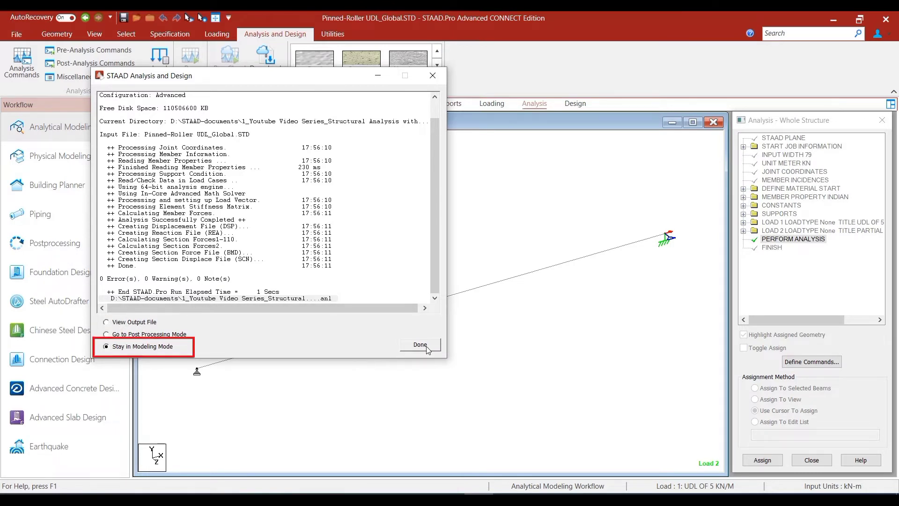
# Close the analysis log and switch to the Postprocessing workflow
pyautogui.click(419, 345)
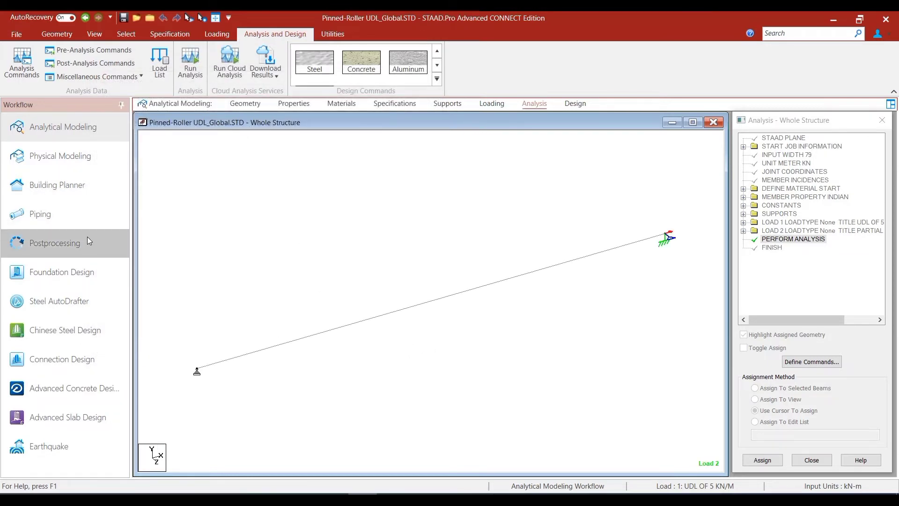
pyautogui.moveTo(41, 214)
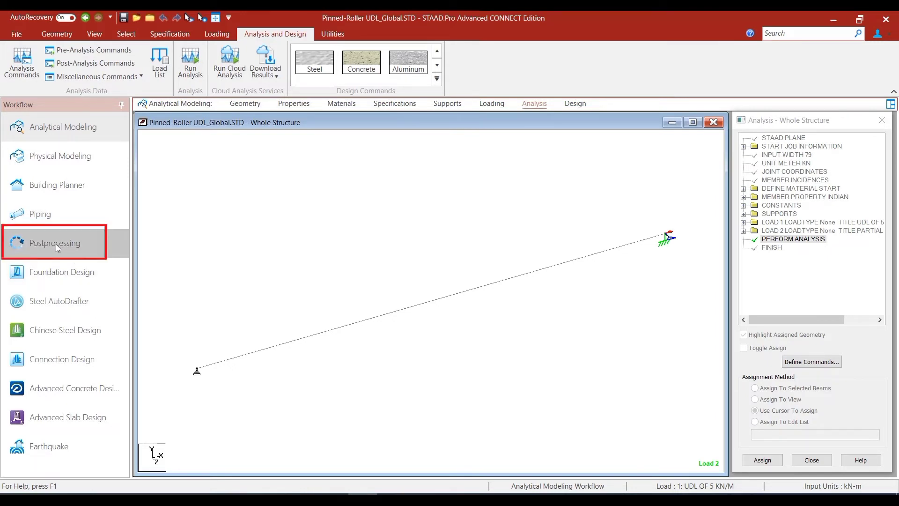
pyautogui.click(55, 243)
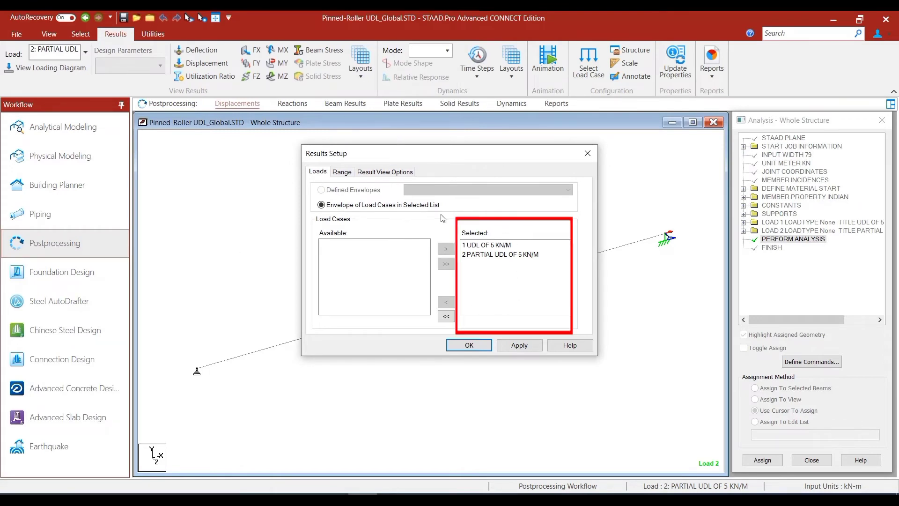
pyautogui.moveTo(524, 238)
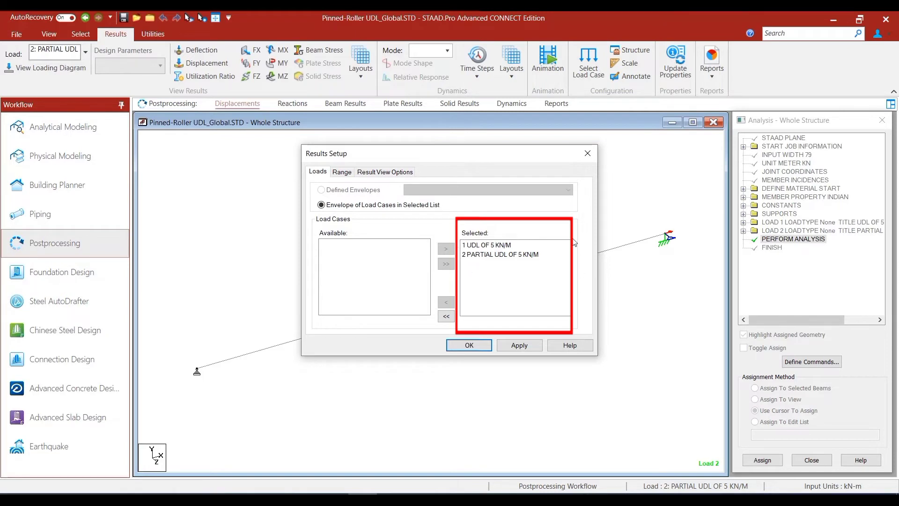
pyautogui.moveTo(475, 219)
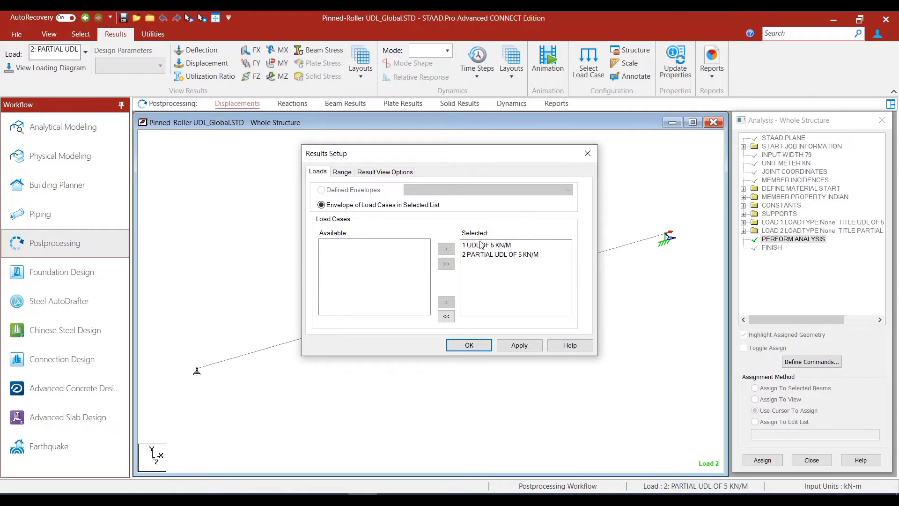
pyautogui.moveTo(633, 406)
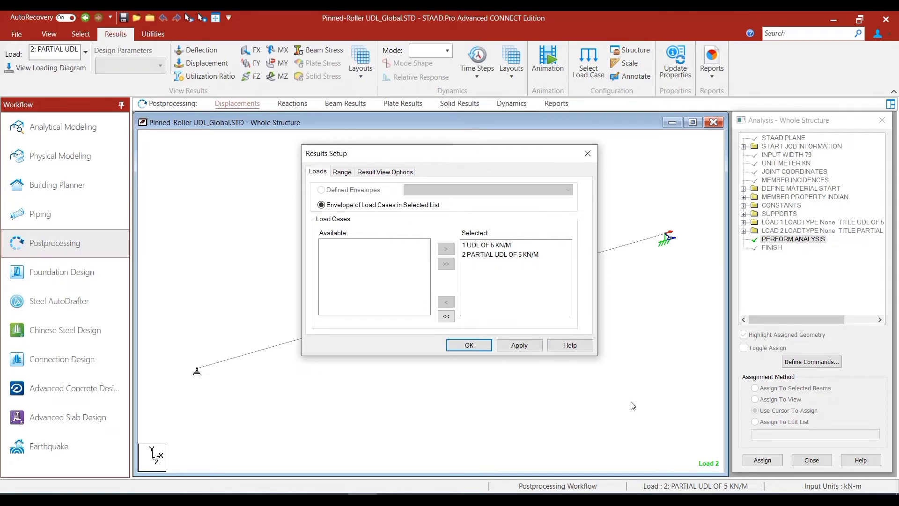
pyautogui.moveTo(610, 384)
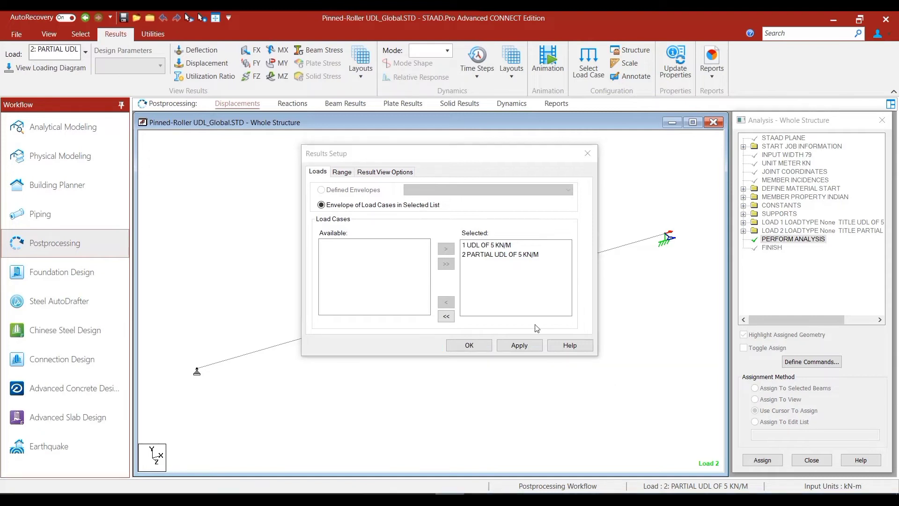
pyautogui.moveTo(539, 229)
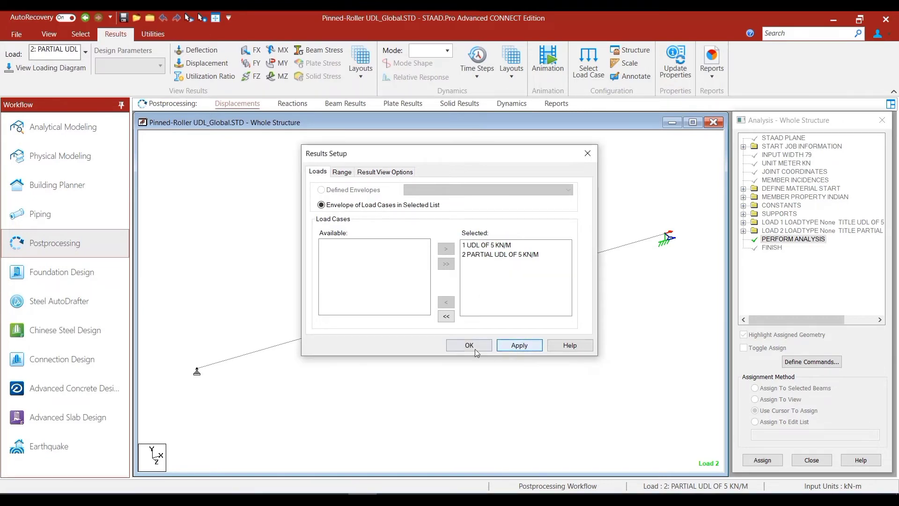
# Confirm load cases 1 and 2 in Results Setup to display the displacement tables
pyautogui.click(469, 344)
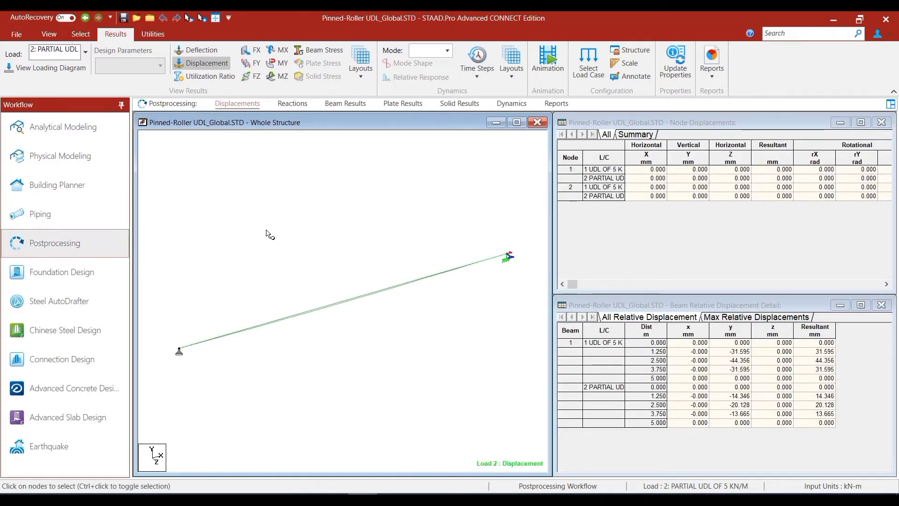
pyautogui.moveTo(243, 90)
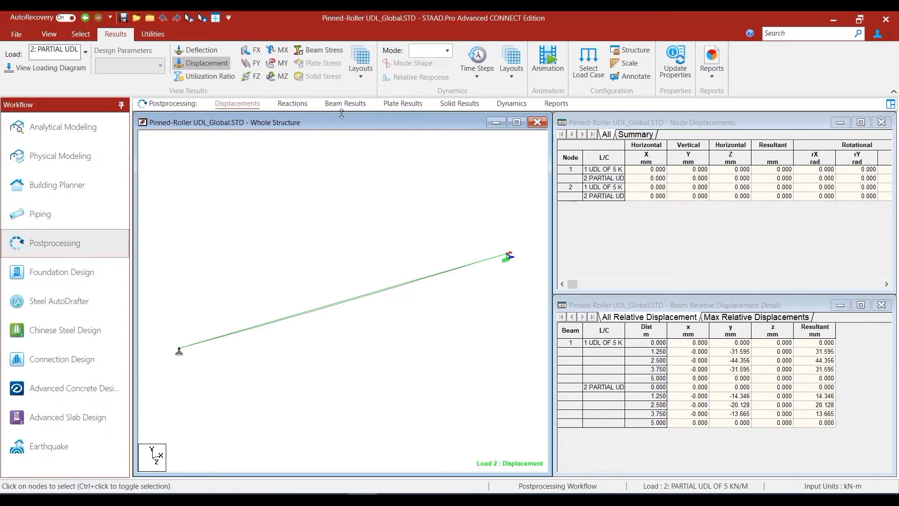
pyautogui.moveTo(348, 139)
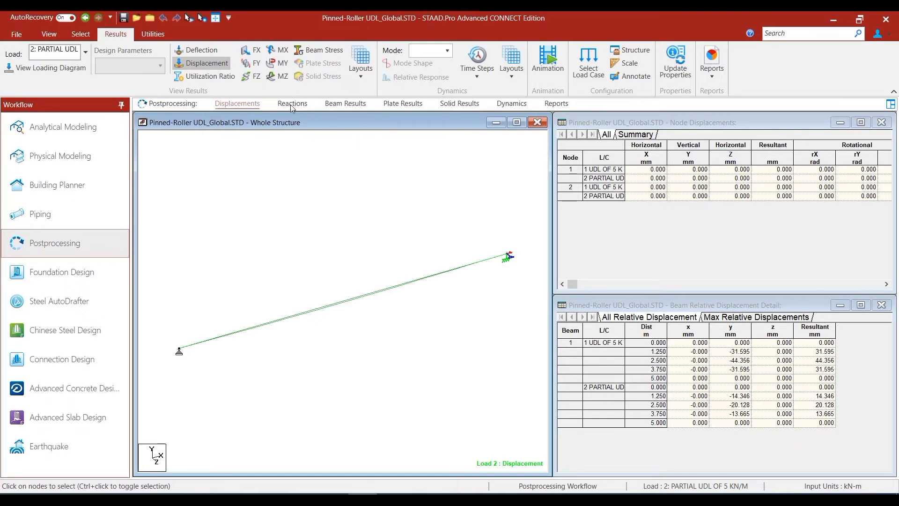
pyautogui.moveTo(394, 192)
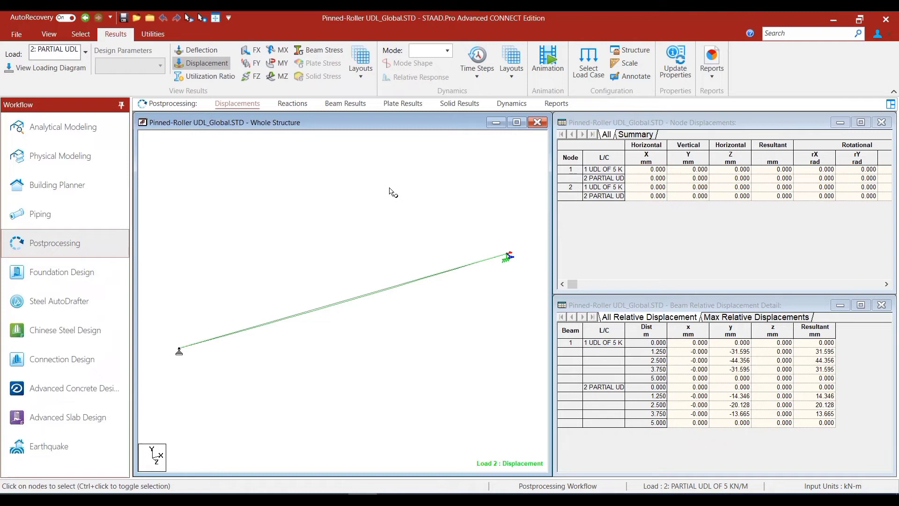
pyautogui.moveTo(302, 95)
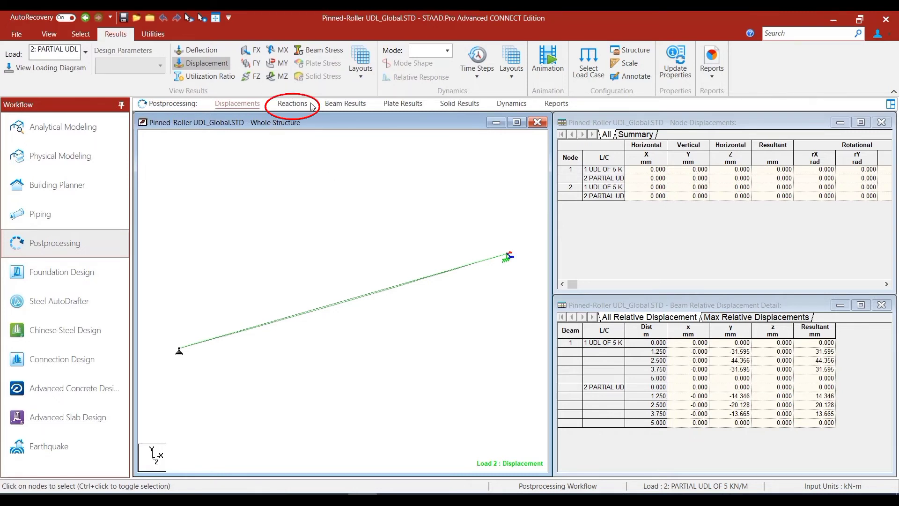
# Show support reactions and the statics check, selecting the Difference rows for load cases 1 and 2
pyautogui.click(292, 103)
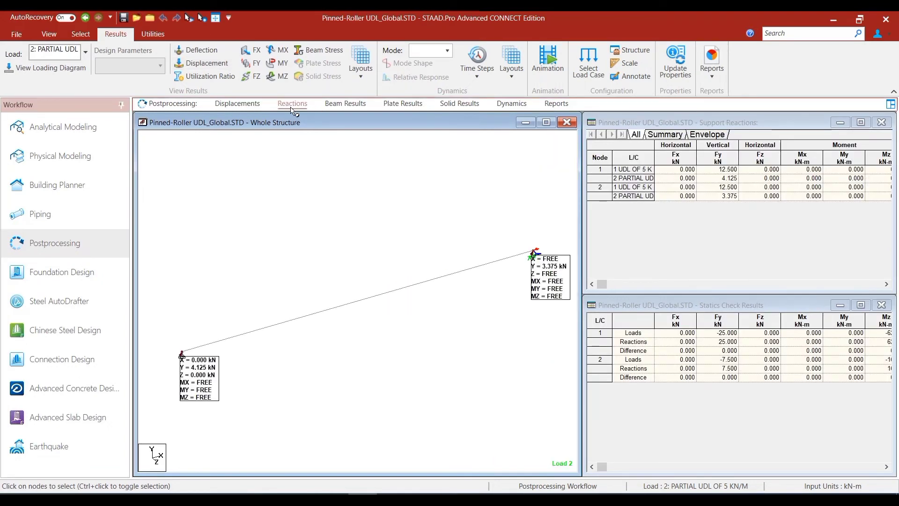
pyautogui.moveTo(737, 304)
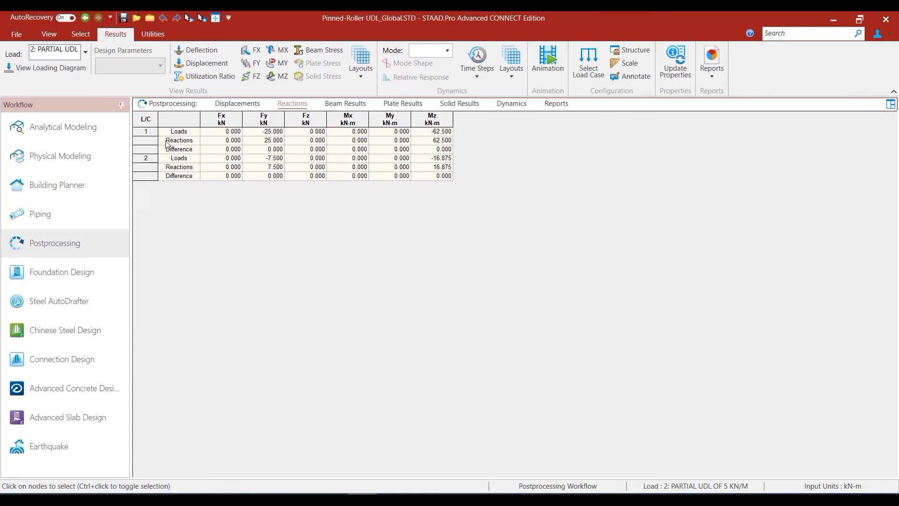
pyautogui.moveTo(283, 135)
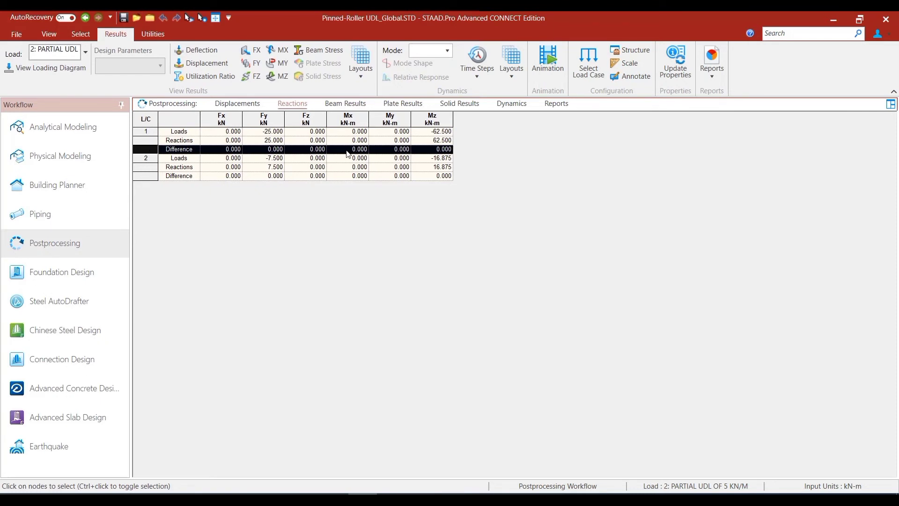
pyautogui.click(145, 176)
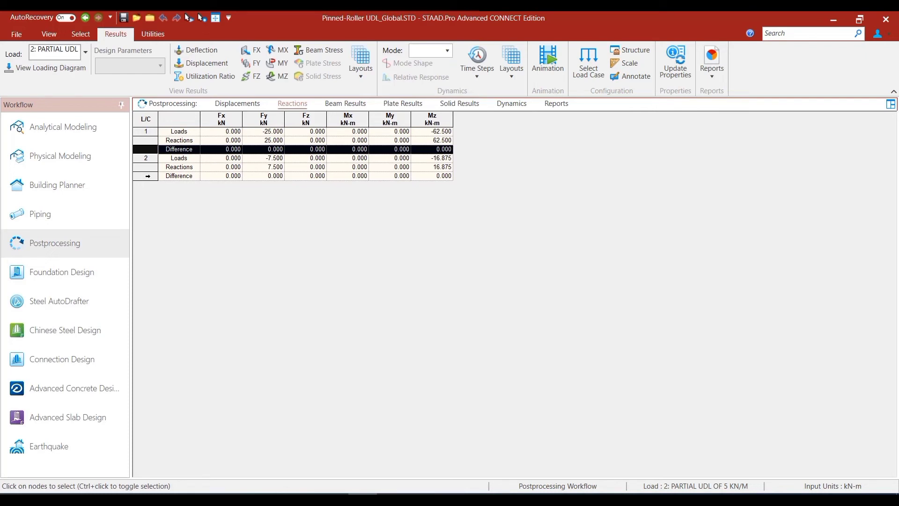
pyautogui.click(179, 175)
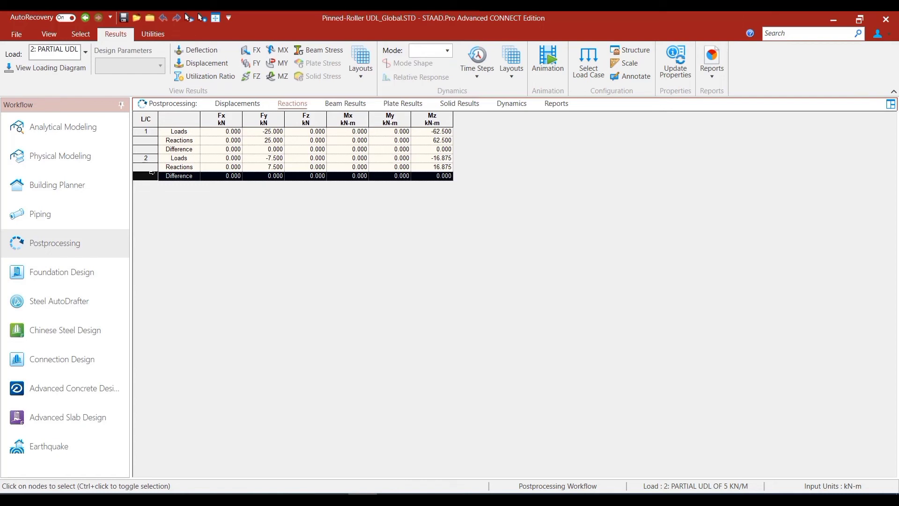
pyautogui.moveTo(886, 19)
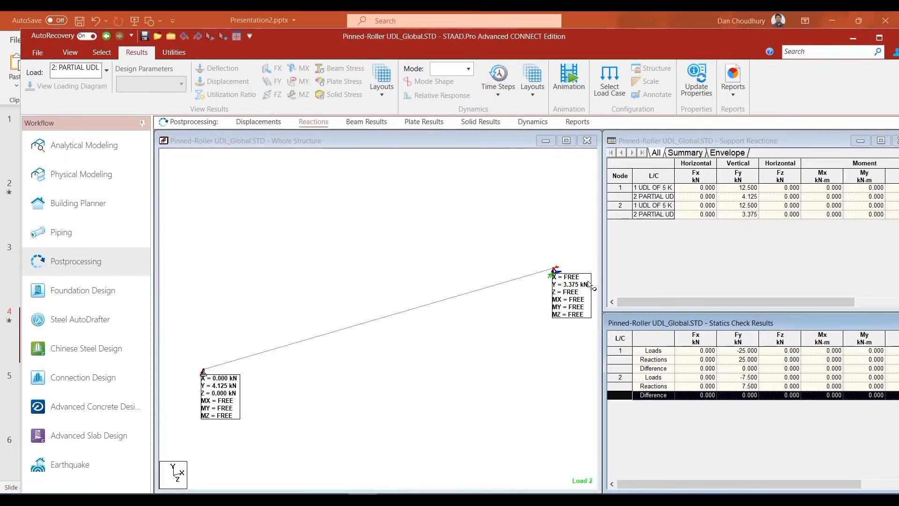
pyautogui.moveTo(270, 172)
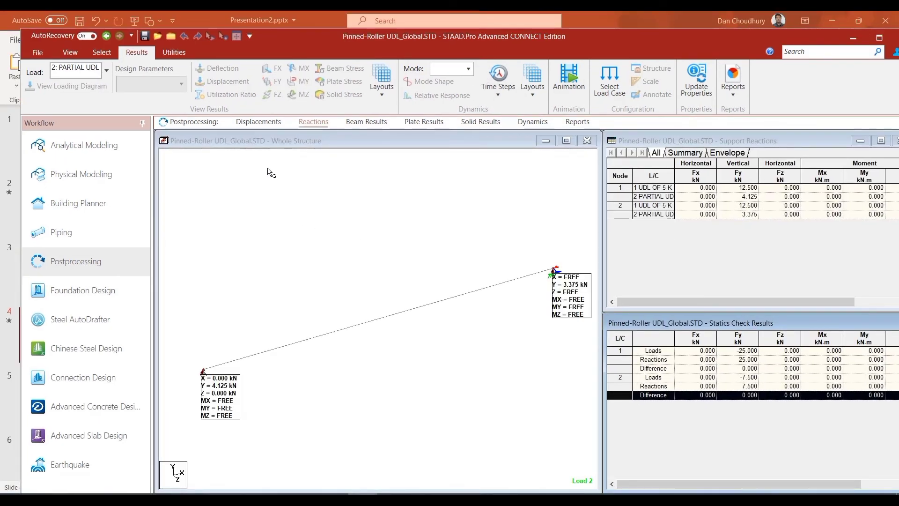
# Return to the Displacements page to view the node displacement summary
pyautogui.click(227, 81)
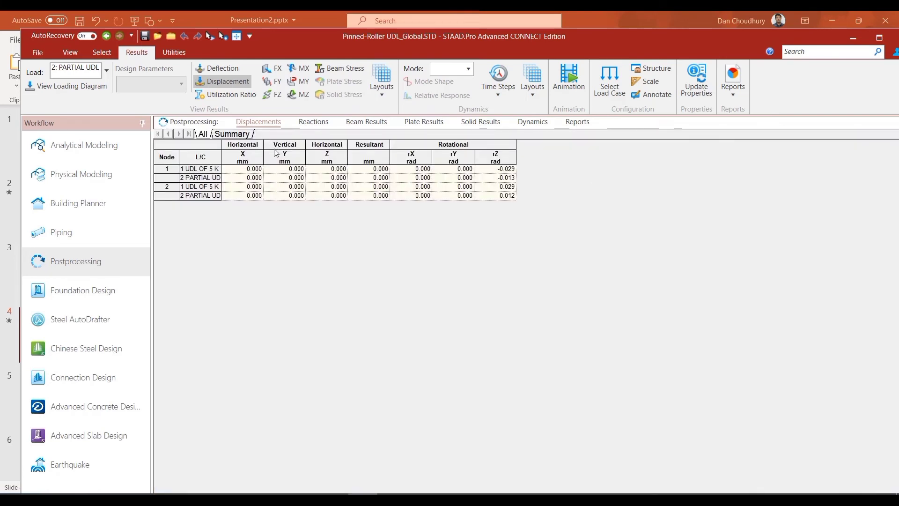
pyautogui.moveTo(238, 140)
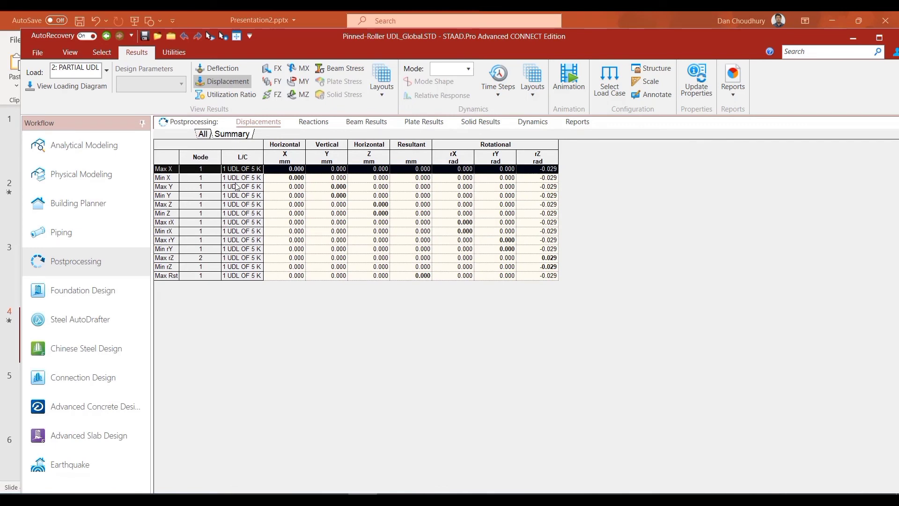
pyautogui.moveTo(171, 169)
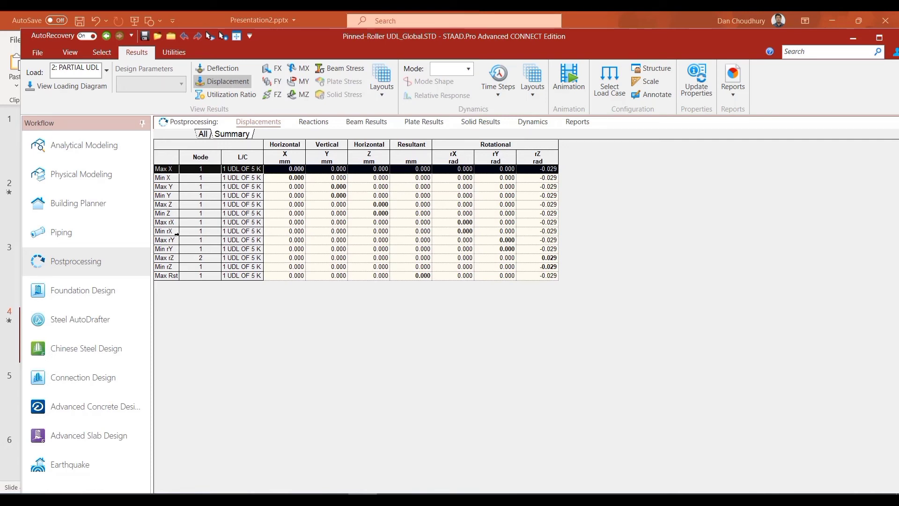
pyautogui.moveTo(178, 286)
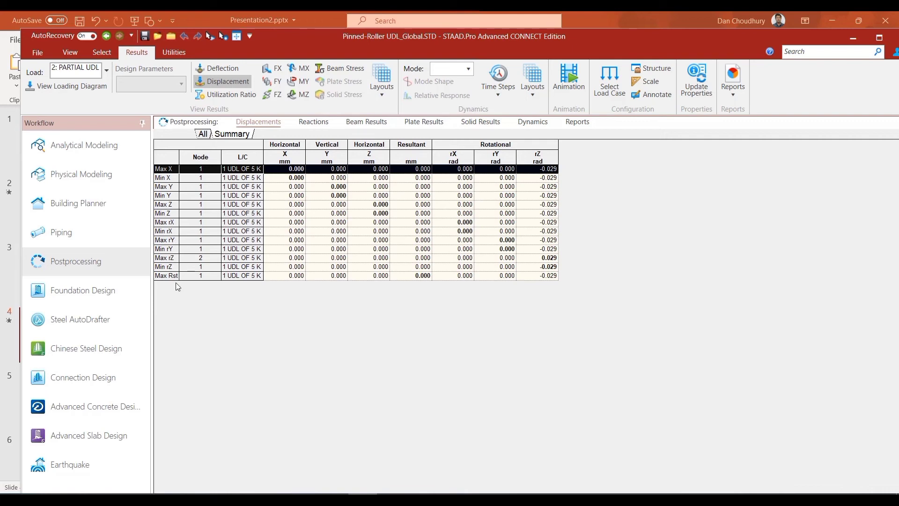
pyautogui.moveTo(534, 222)
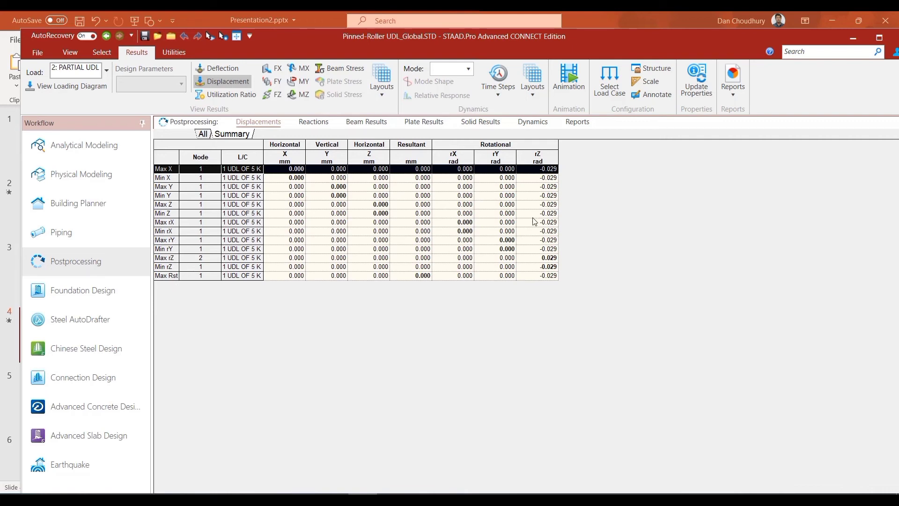
pyautogui.moveTo(522, 270)
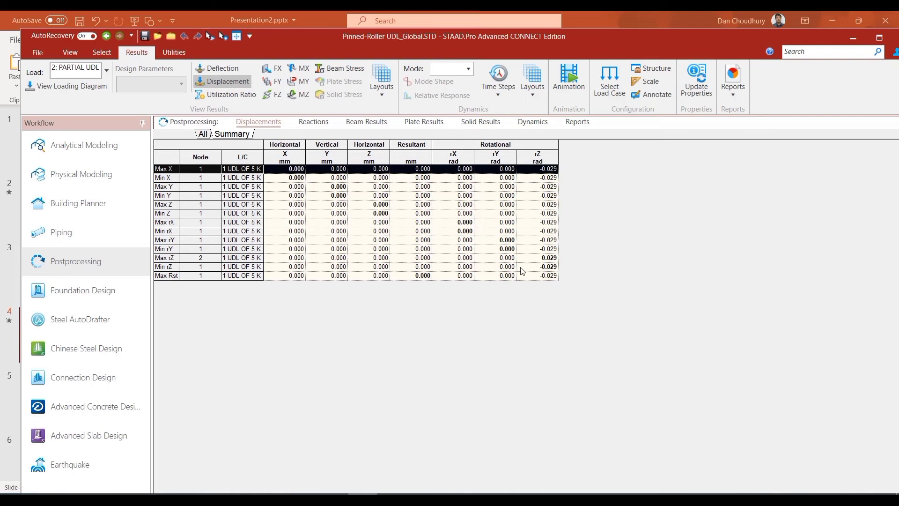
pyautogui.moveTo(503, 269)
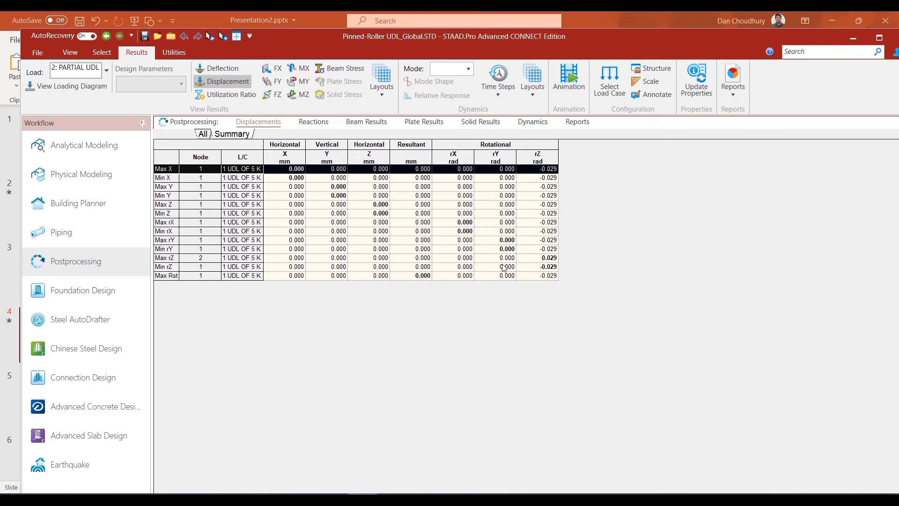
pyautogui.moveTo(533, 285)
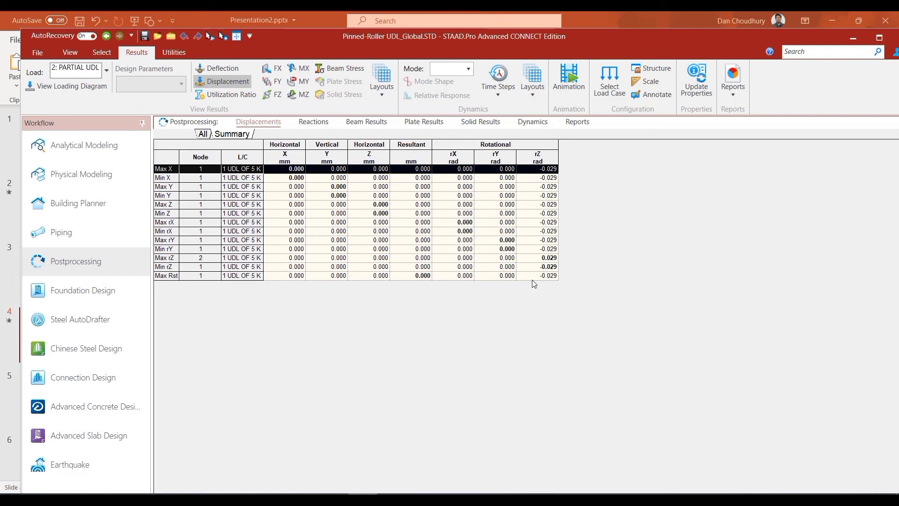
pyautogui.moveTo(880, 38)
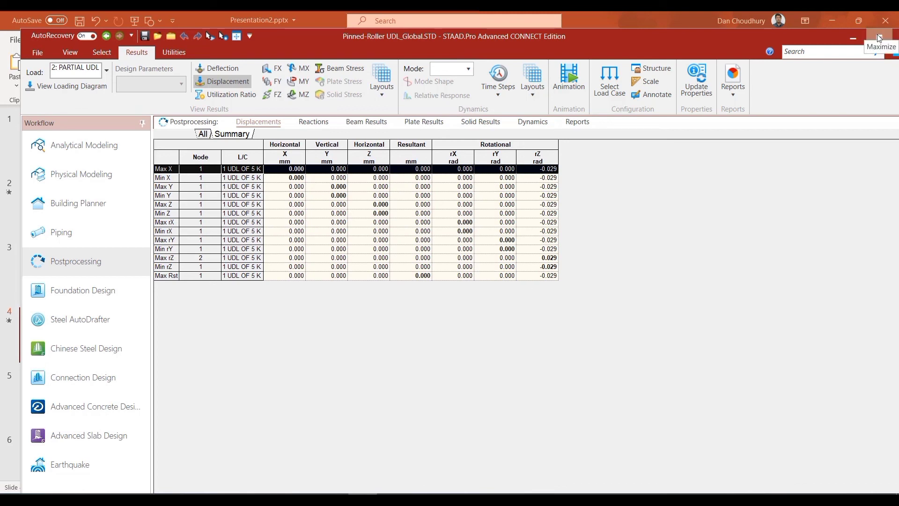